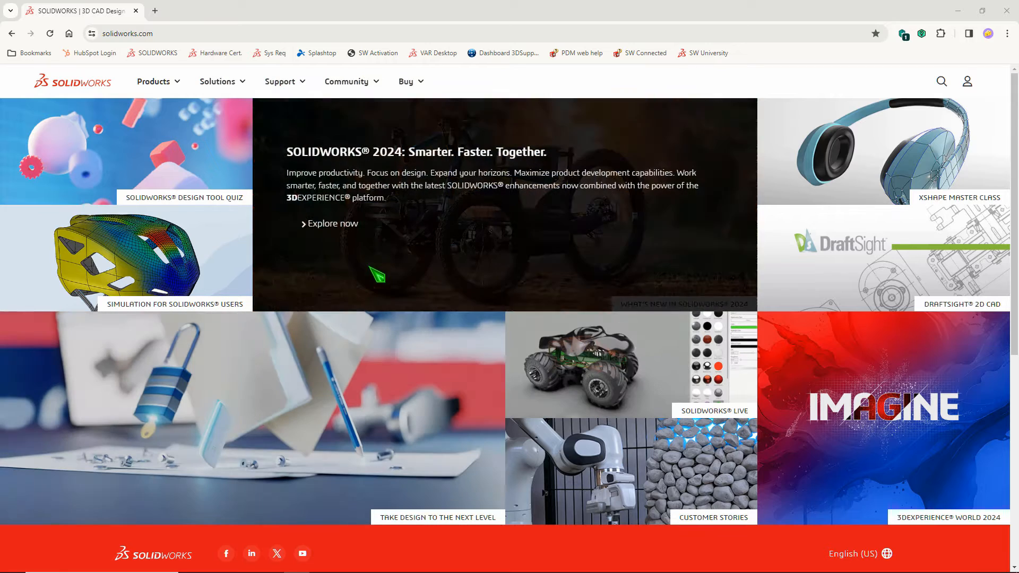
Reach my.solidworks.com via MySOLIDWORKS under the Community menu's Support & Training links.
click(346, 81)
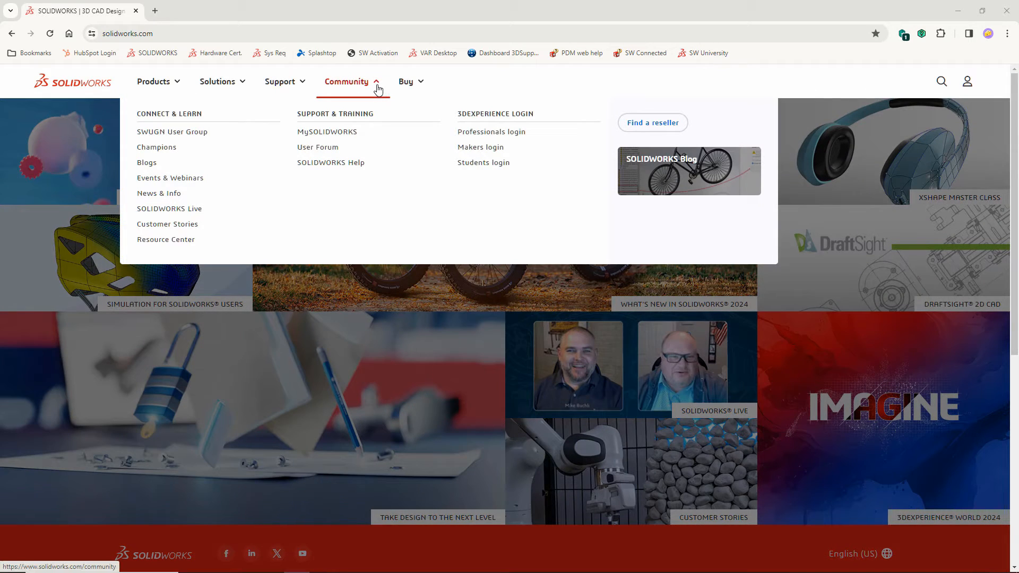
mouse_move(327, 134)
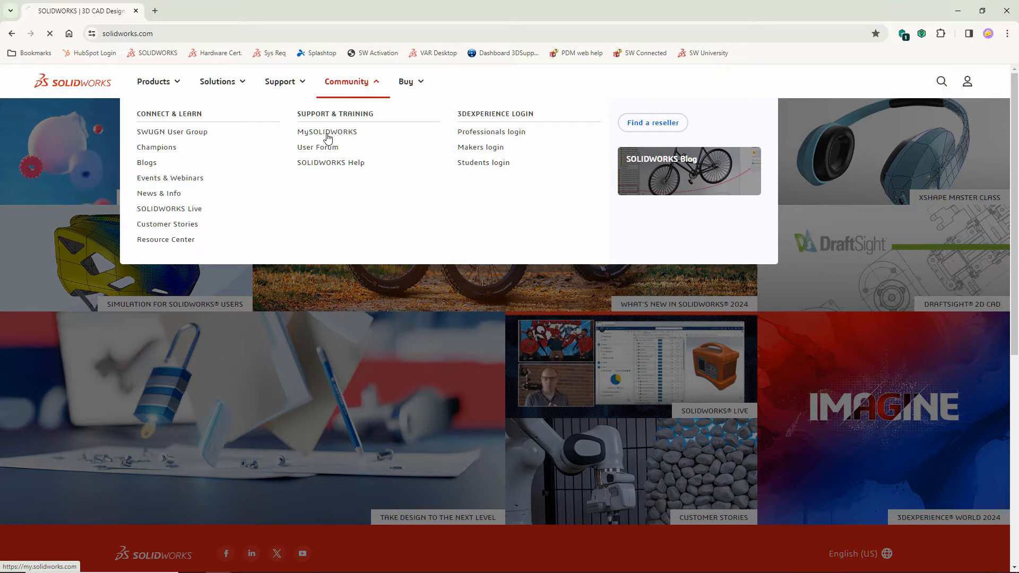
click(327, 131)
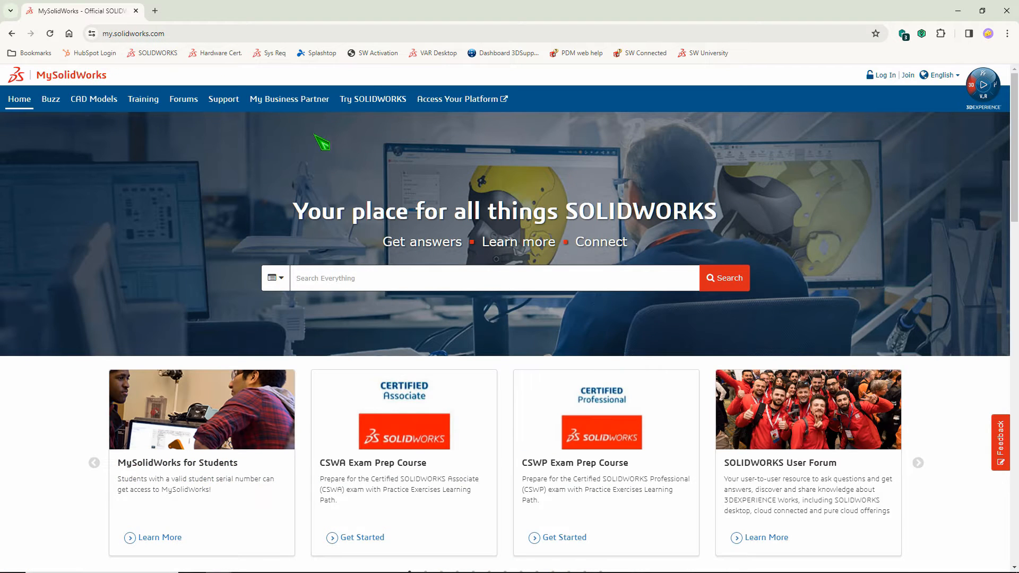
click(918, 463)
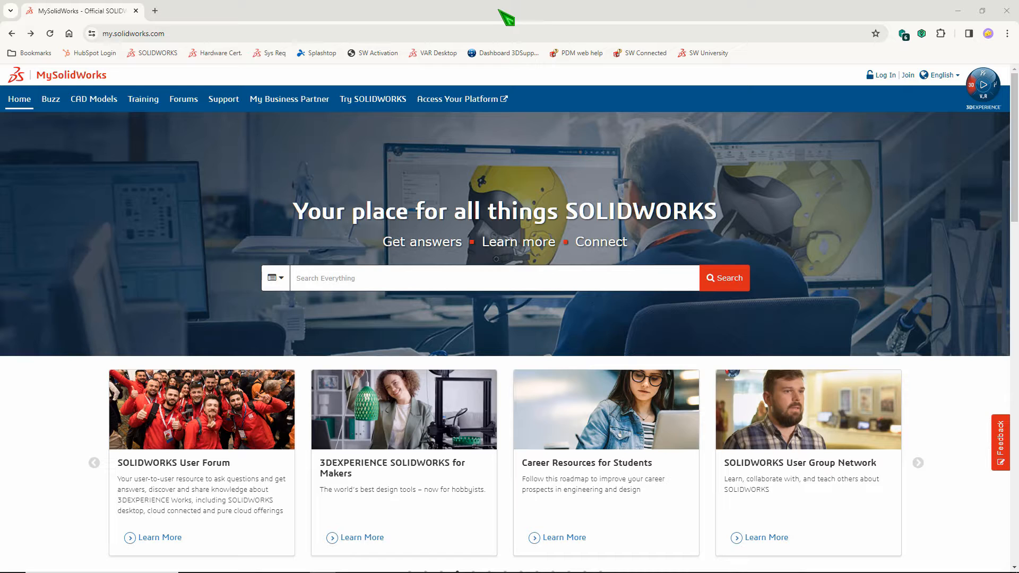
mouse_move(510, 17)
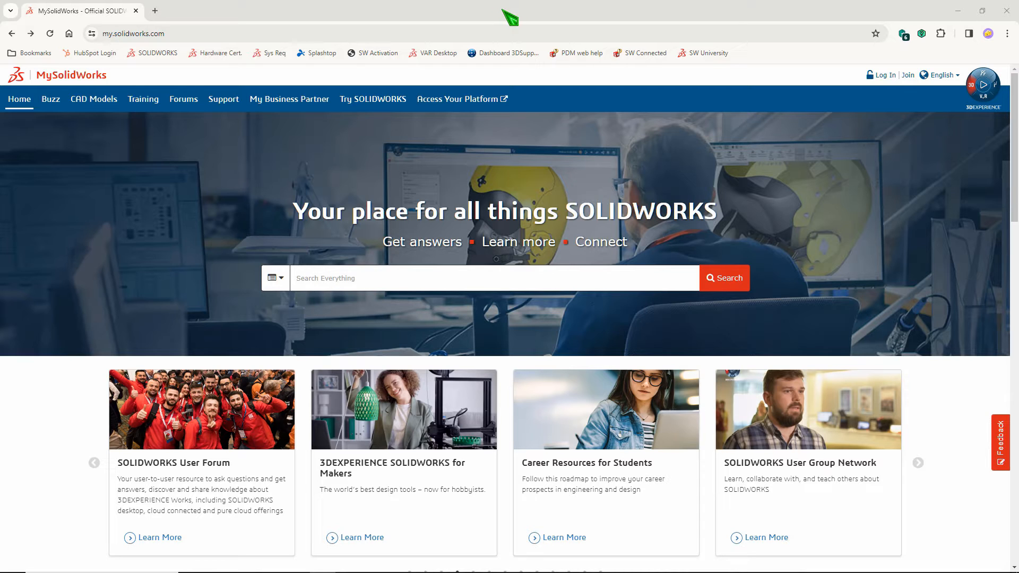
click(260, 33)
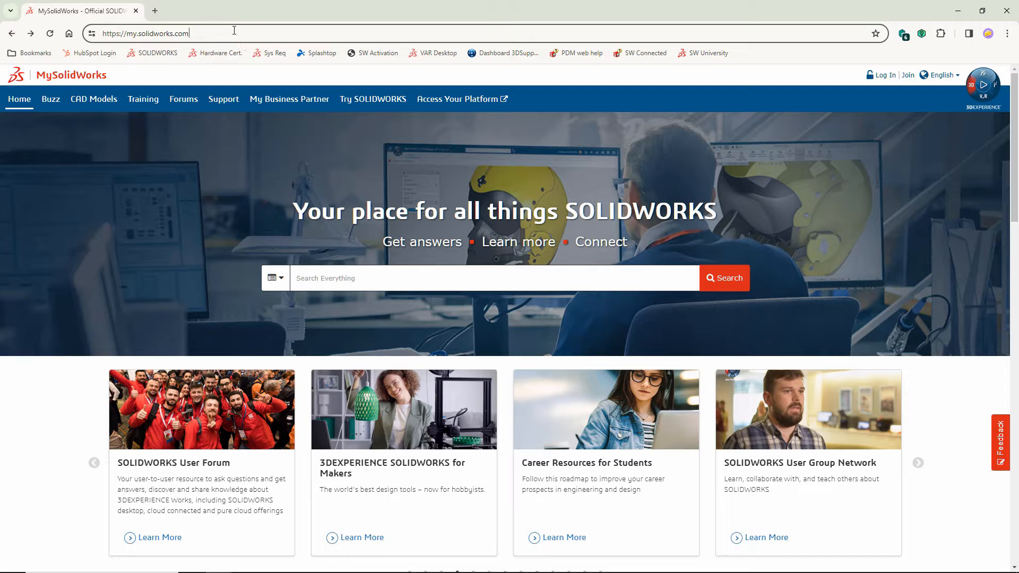
click(918, 463)
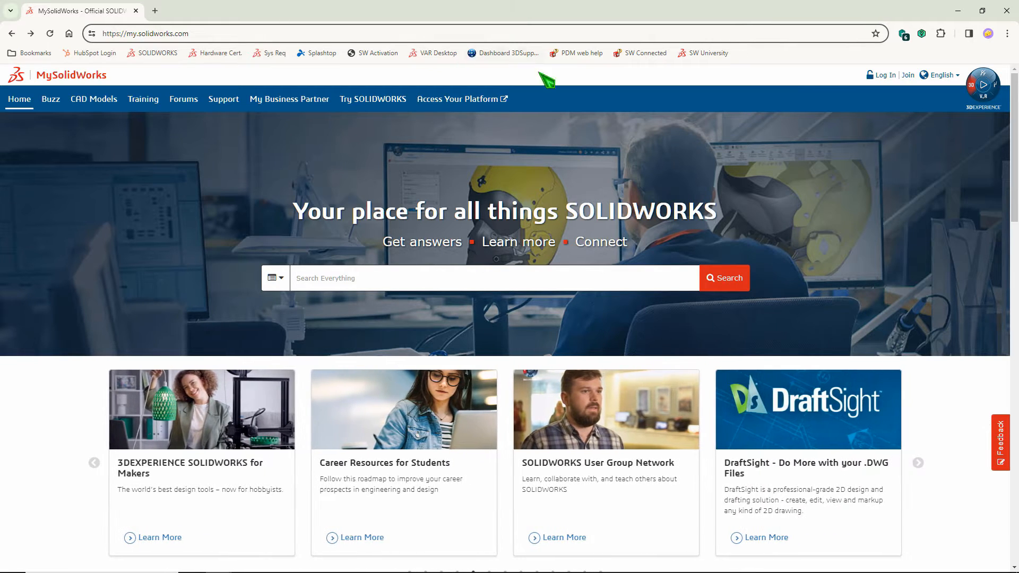
mouse_move(918, 104)
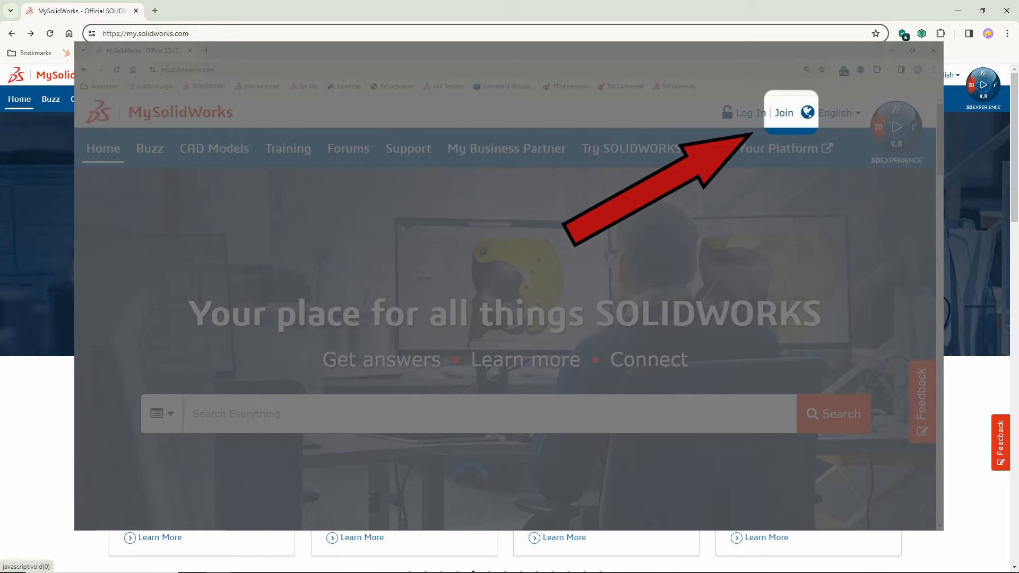
View the Join registration form, then log in with email and password.
click(782, 112)
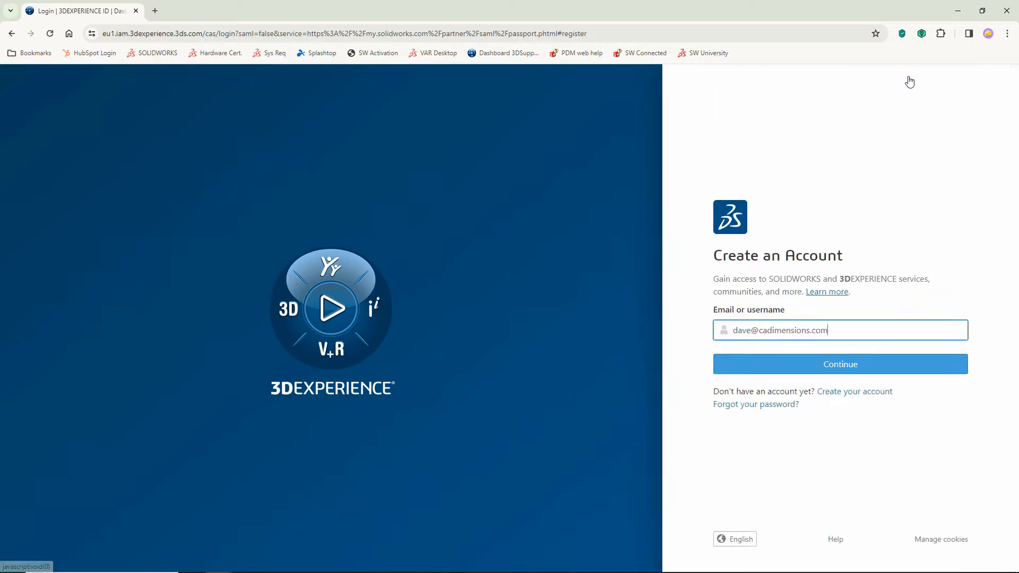
click(854, 391)
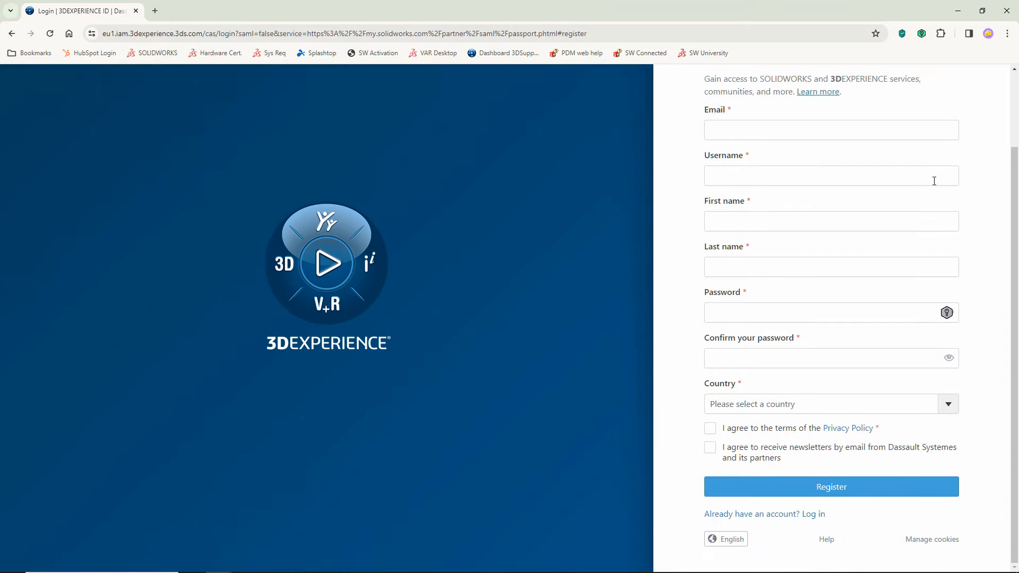
mouse_move(882, 518)
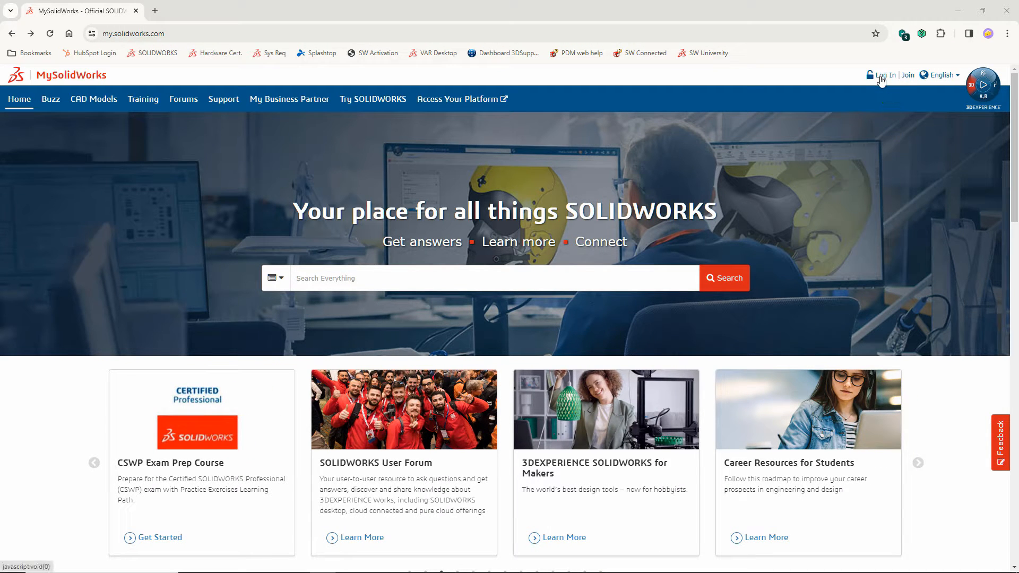
click(885, 75)
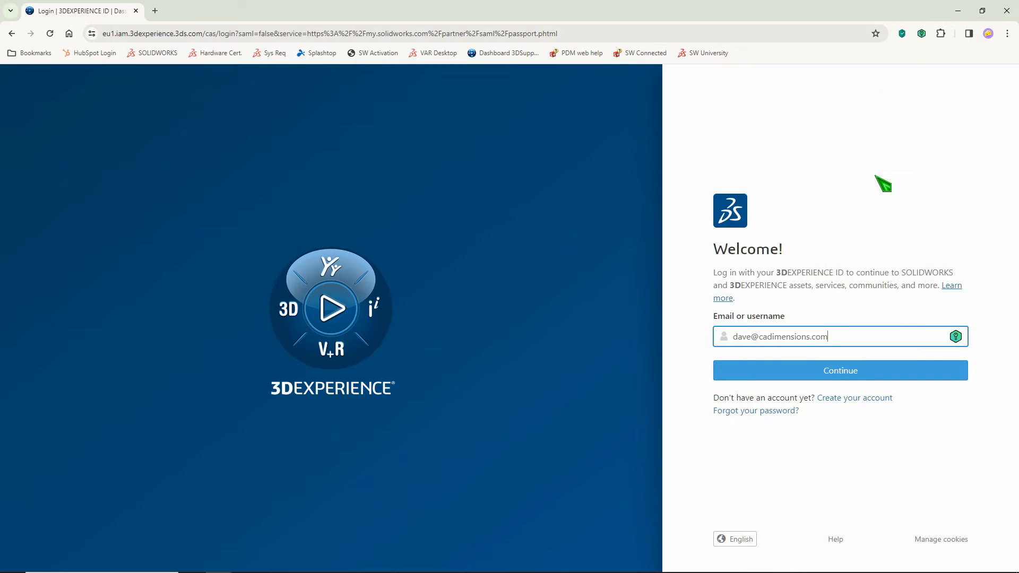
click(839, 370)
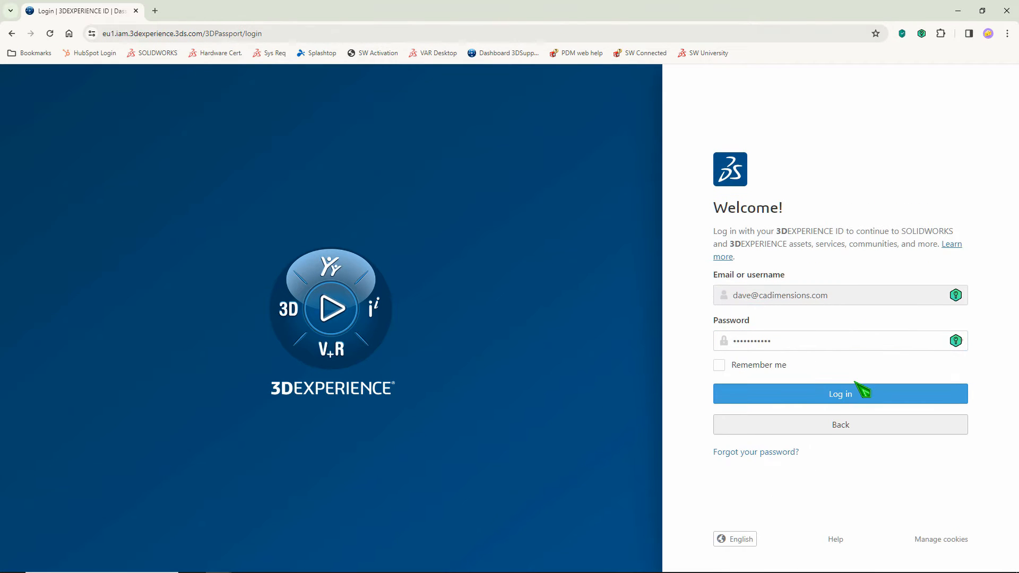
click(840, 393)
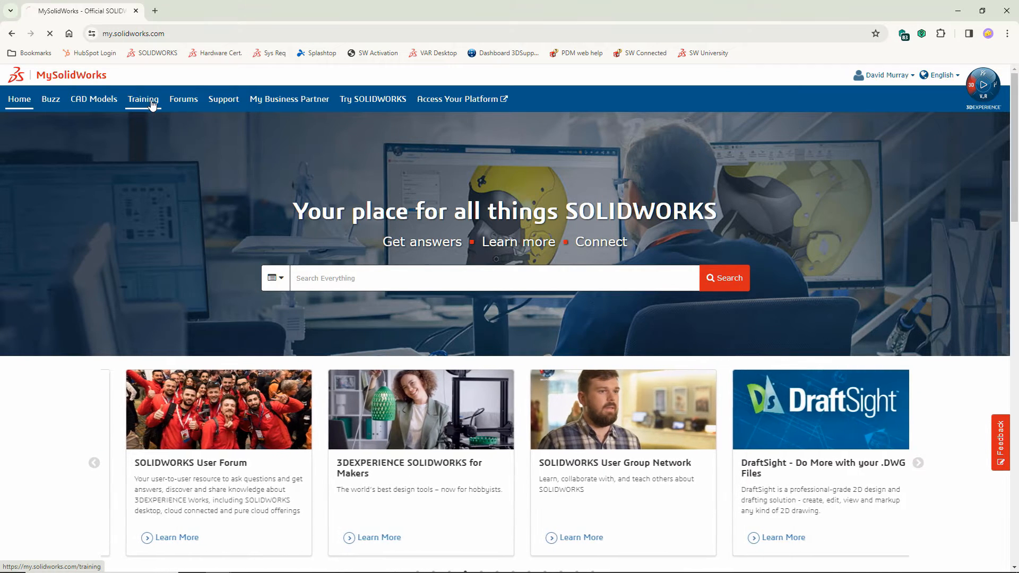
Browse the Training Catalog, opening the DSx.Client Care contact administration page in a new tab.
click(143, 99)
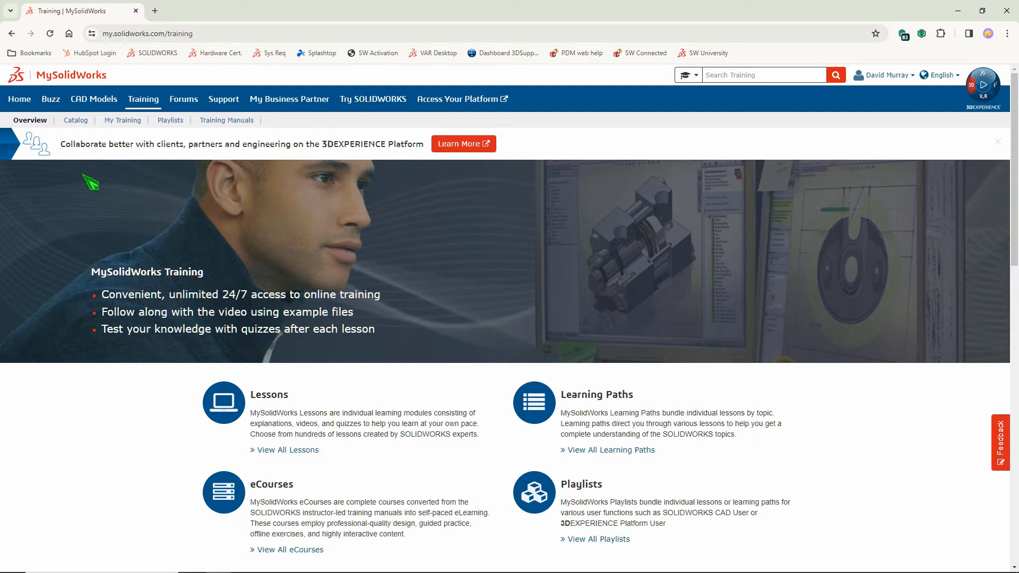
mouse_move(75, 121)
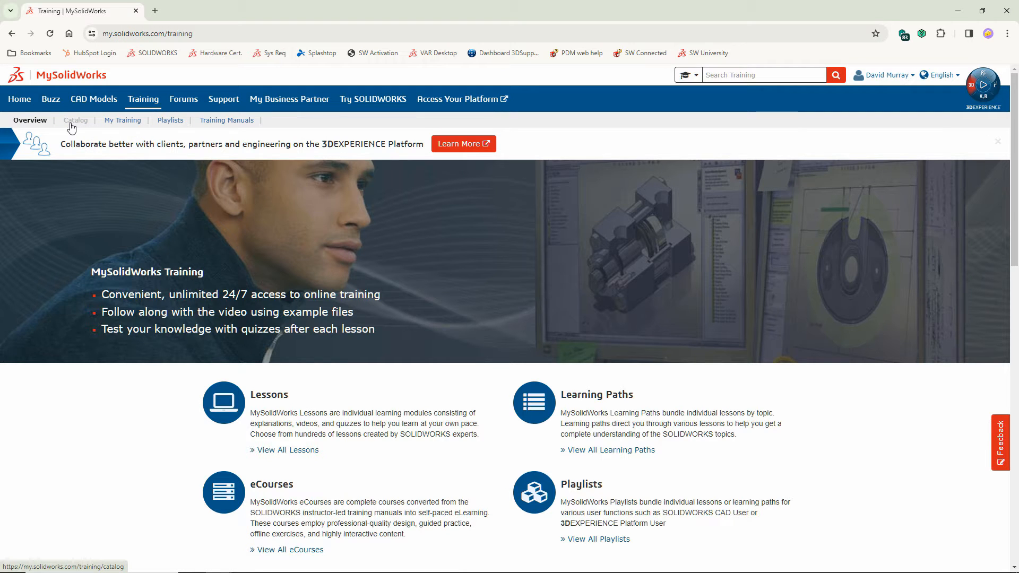
click(75, 121)
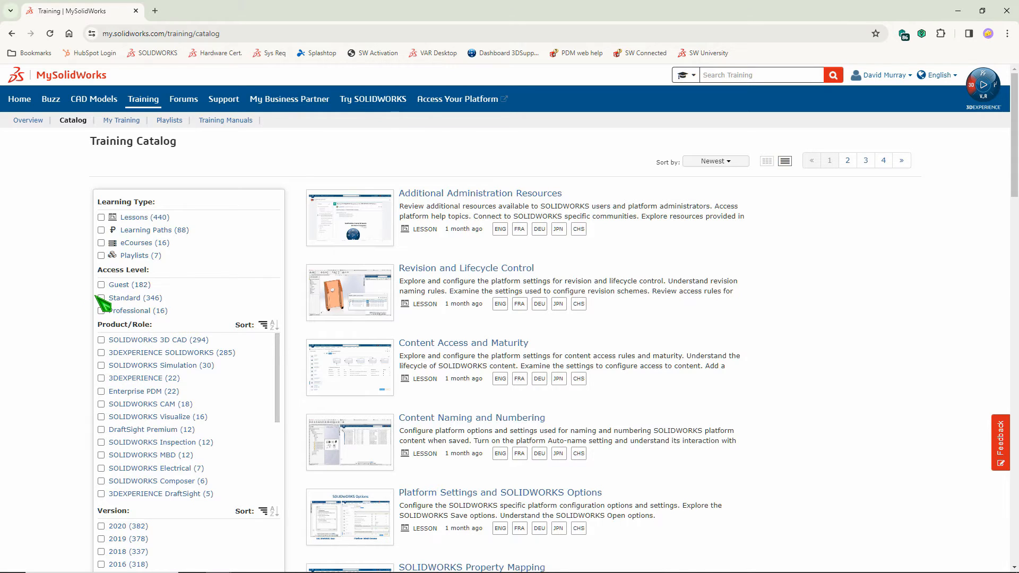
click(102, 298)
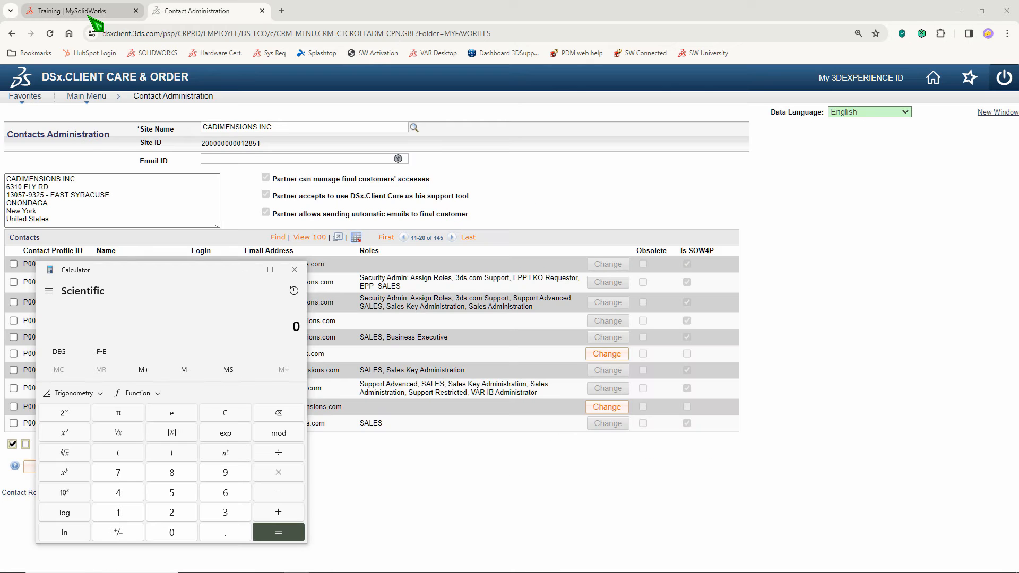
mouse_move(208, 10)
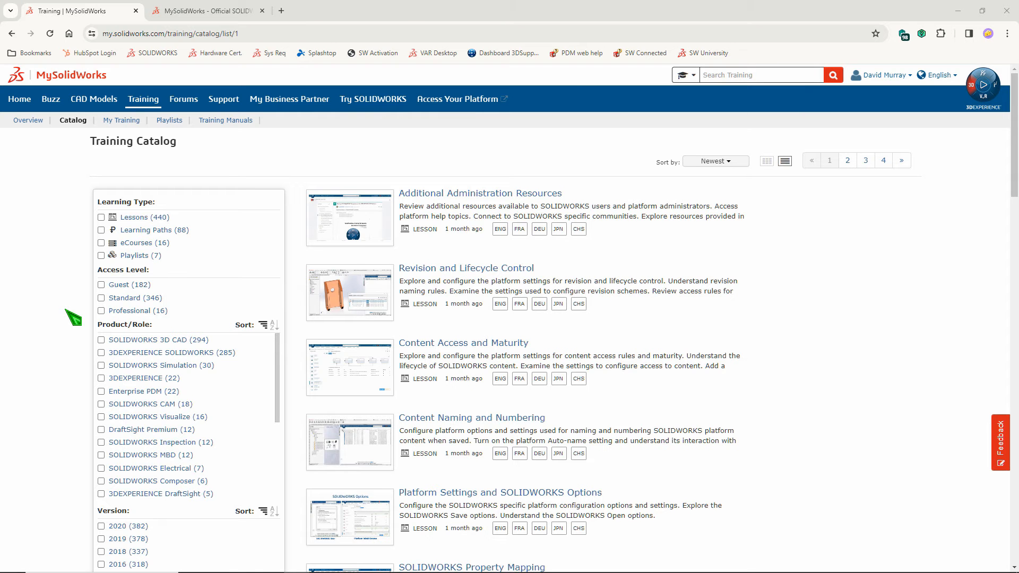
mouse_move(130, 310)
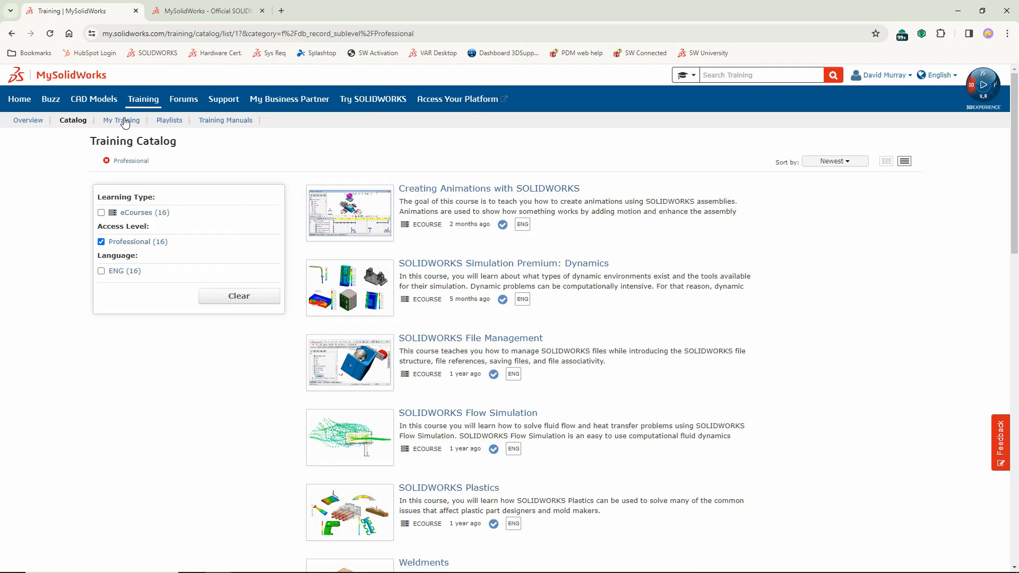
click(206, 11)
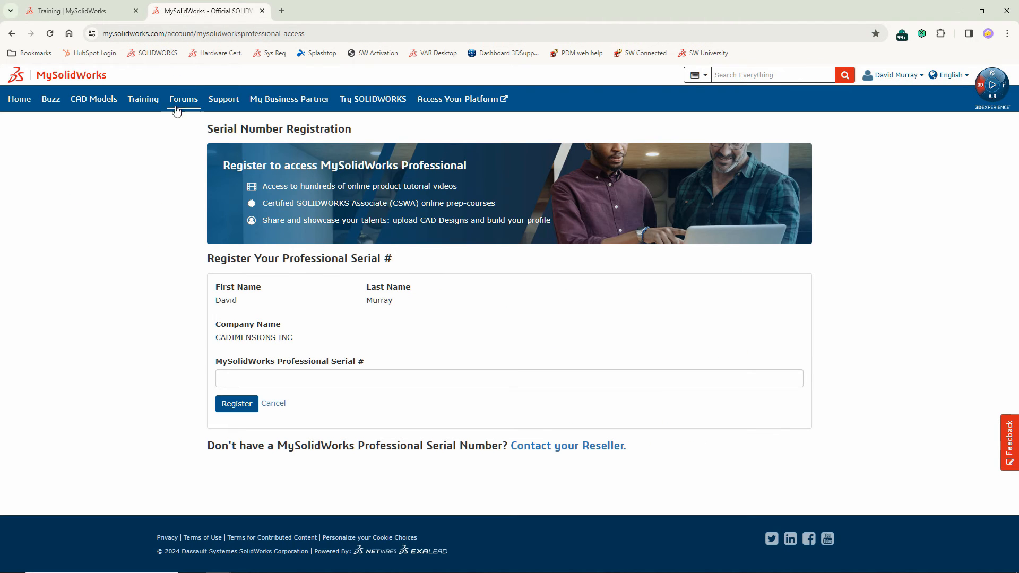
mouse_move(177, 343)
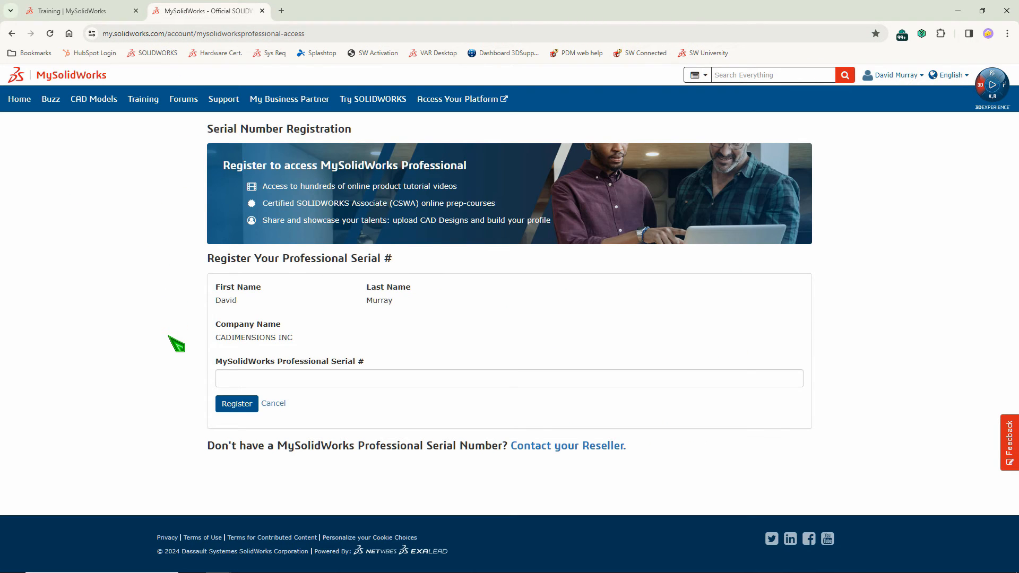
mouse_move(188, 118)
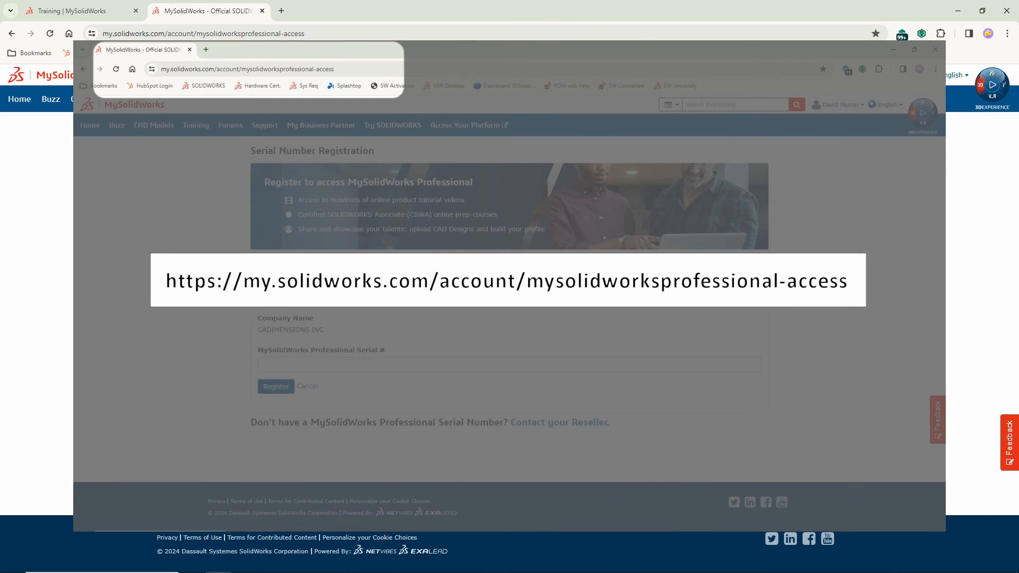
click(78, 10)
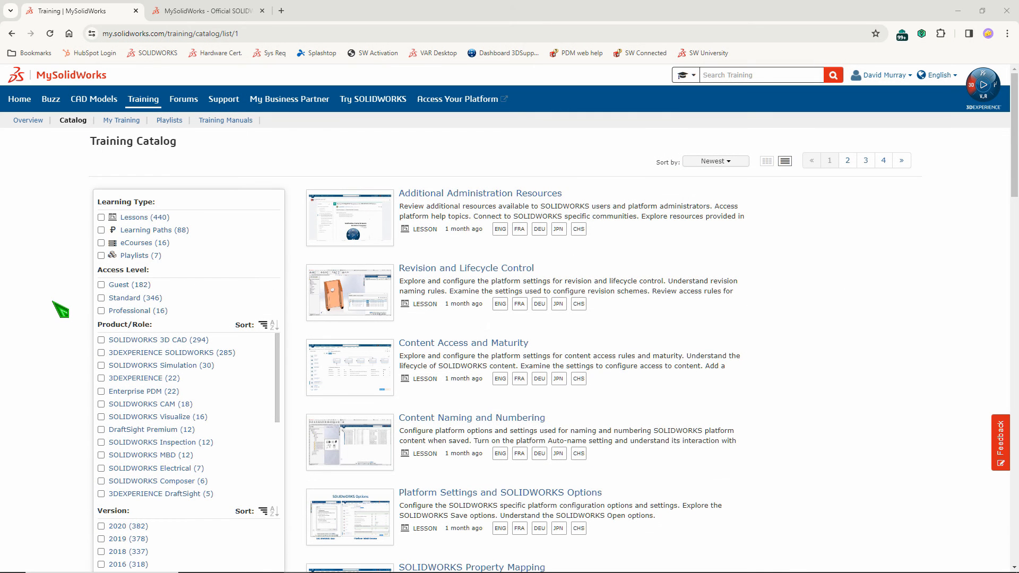